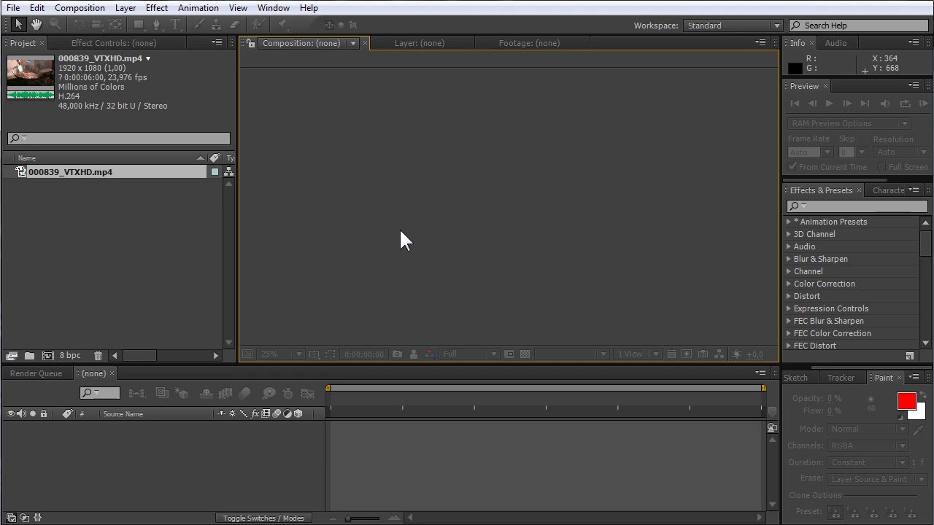
pyautogui.moveTo(210, 212)
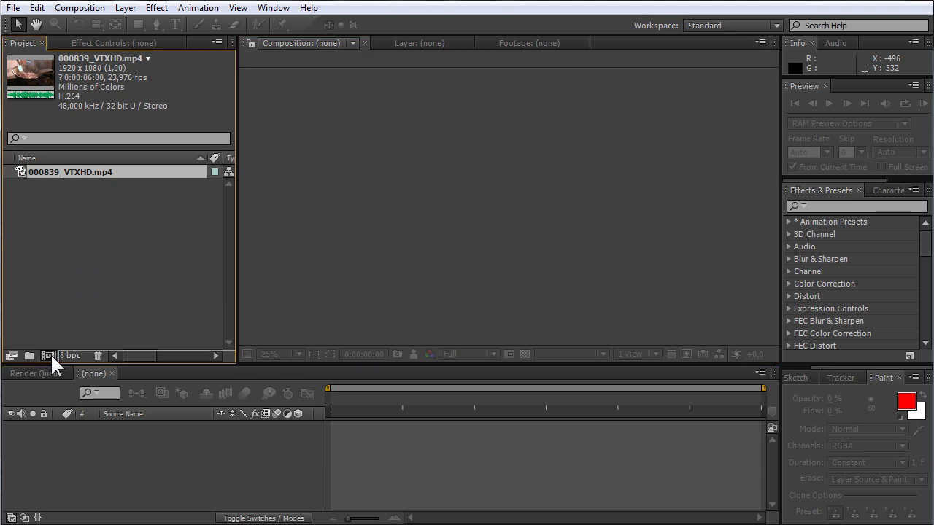
# Create the 000839_VTXHD composition from the cooking clip and move the time indicator to 0:00:01:09.
pyautogui.click(48, 356)
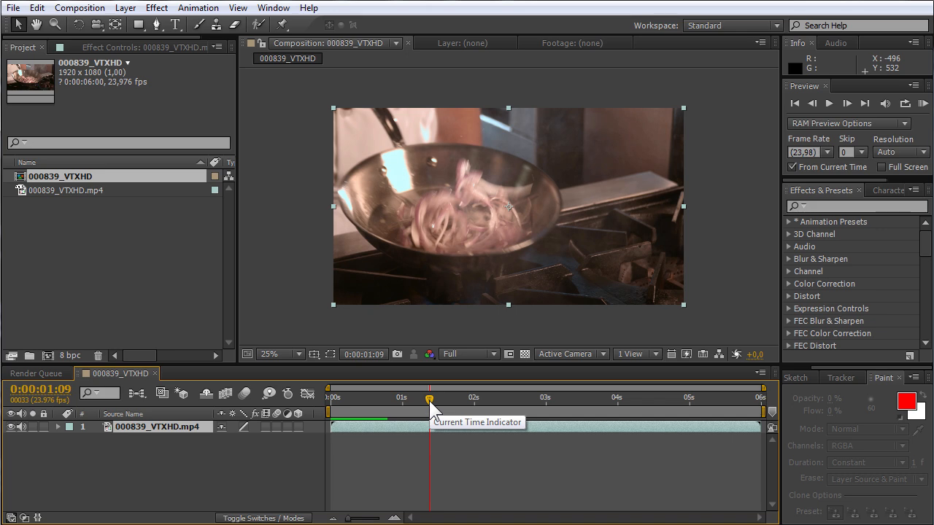
pyautogui.click(35, 11)
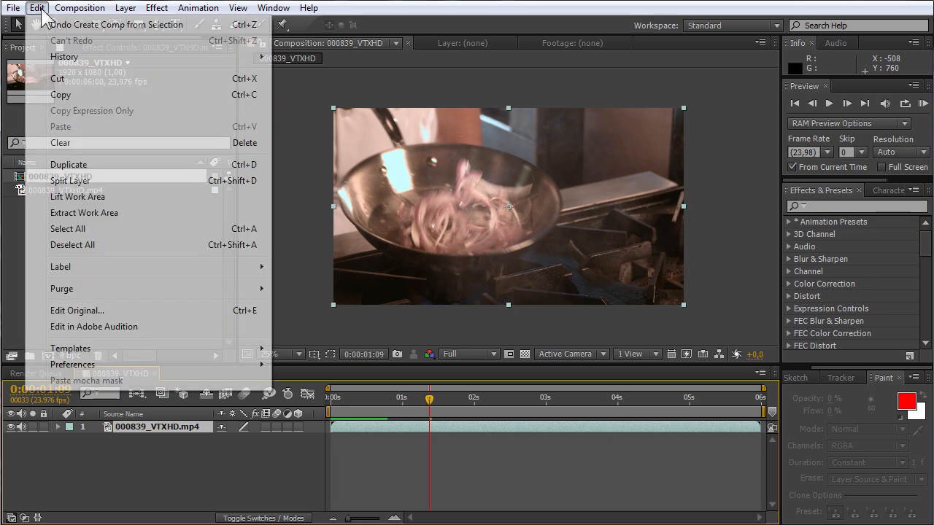
pyautogui.moveTo(70, 181)
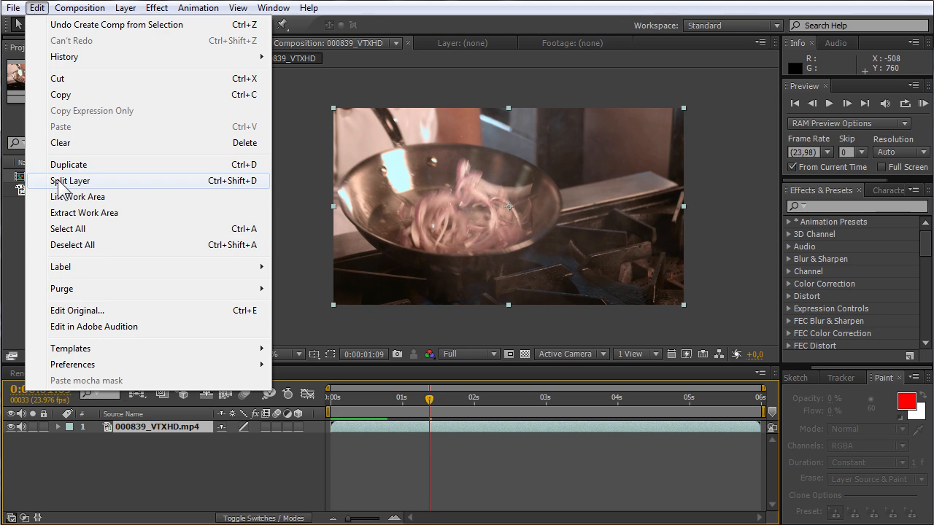
# Split the cooking clip layer at 0:00:01:09 via Edit > Split Layer.
pyautogui.click(70, 181)
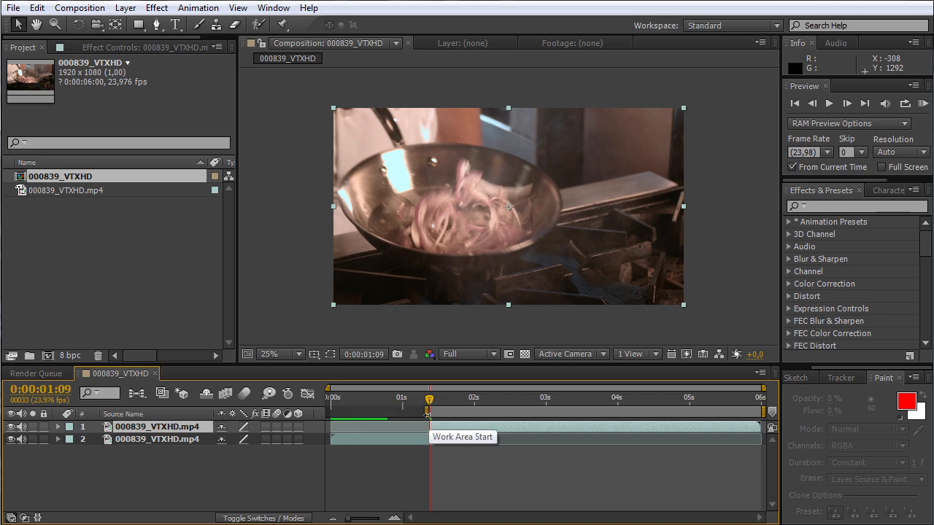
# Start the work area at 0:00:01:09, move to 0:00:04:03 and split again for three layers.
pyautogui.click(626, 400)
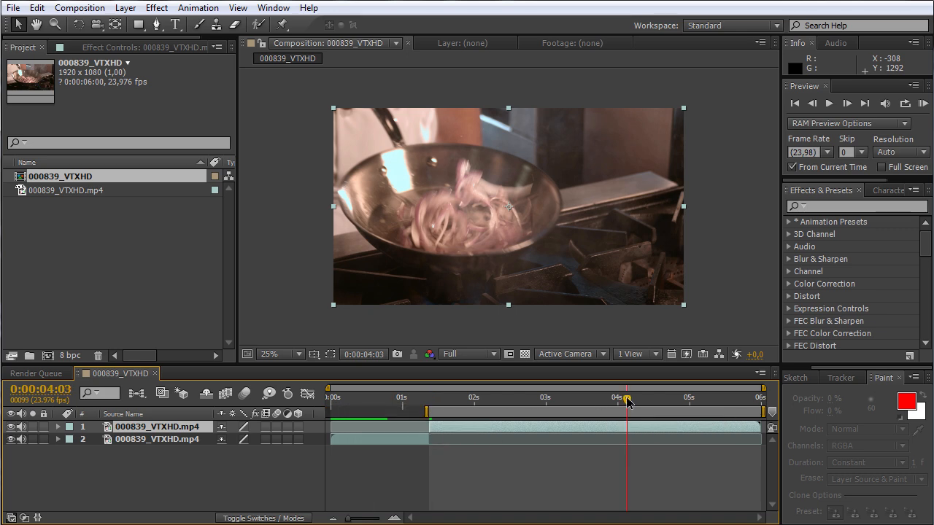
pyautogui.click(35, 9)
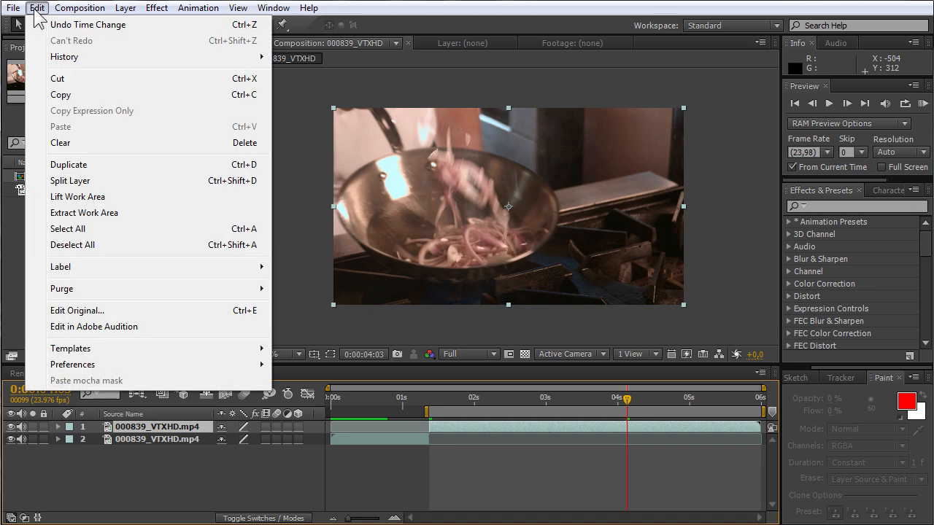
pyautogui.click(68, 163)
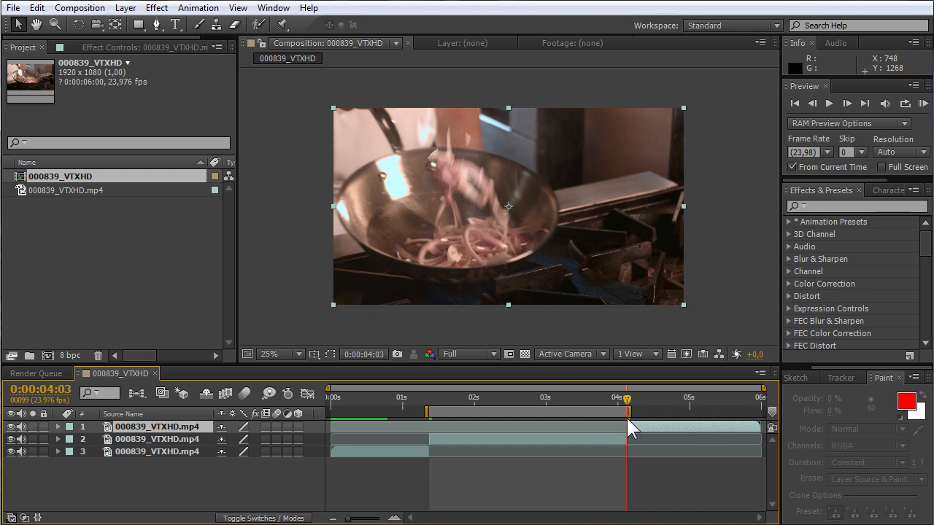
pyautogui.moveTo(627, 429)
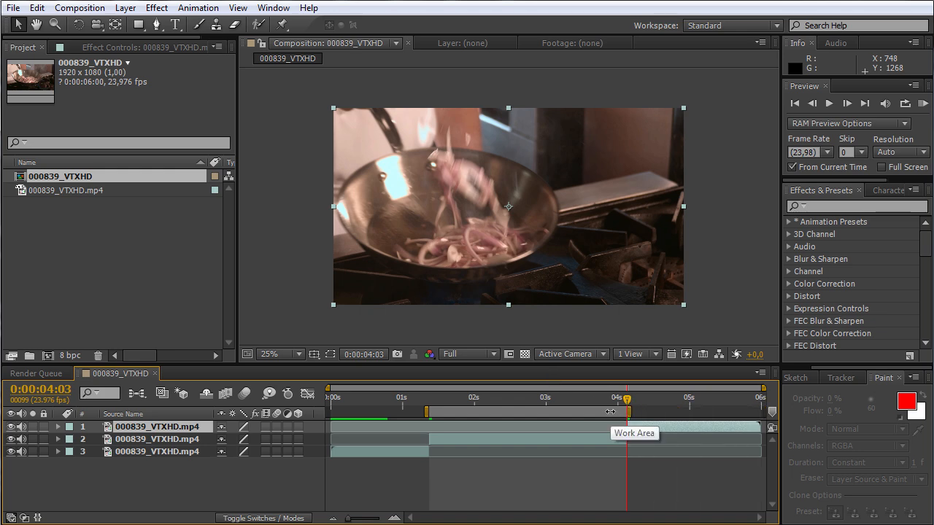
# Trim the composition to the work area ending at 0:00:04:03, leaving about 0:00:02:18.
pyautogui.rightClick(610, 412)
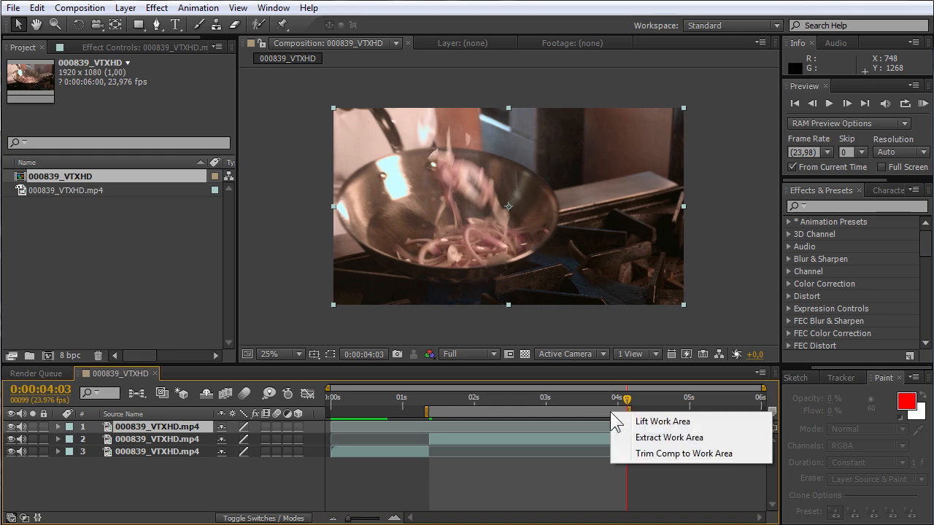
pyautogui.moveTo(650, 453)
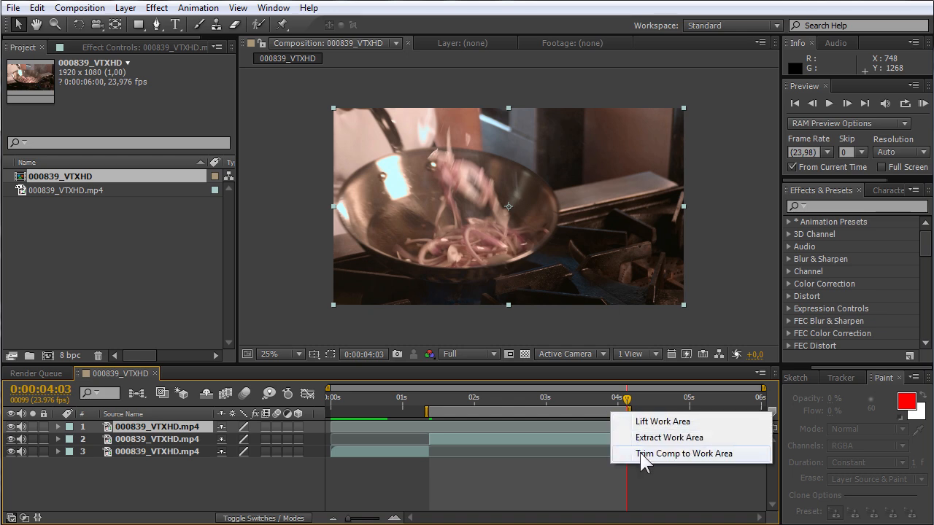
pyautogui.click(684, 452)
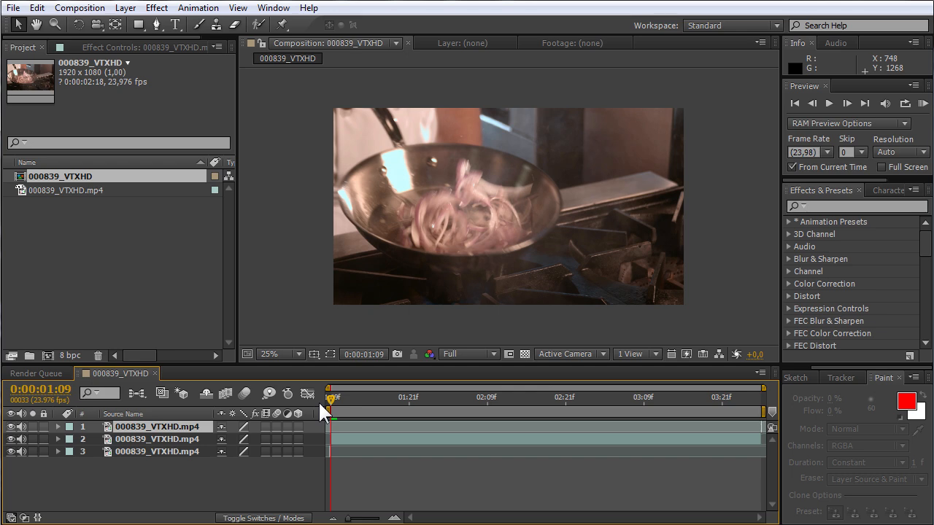
pyautogui.moveTo(923, 111)
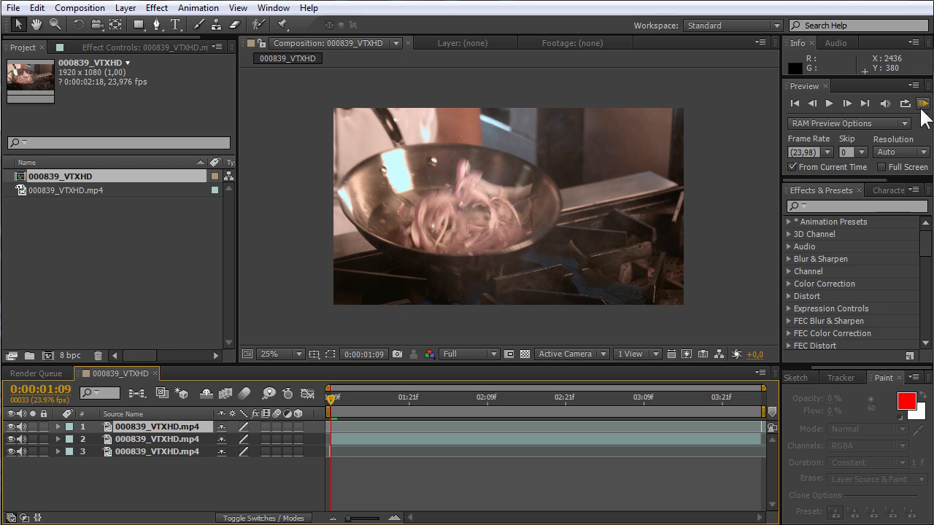
# Run a RAM preview of the trimmed 0:00:02:18 composition from the Preview panel.
pyautogui.click(922, 102)
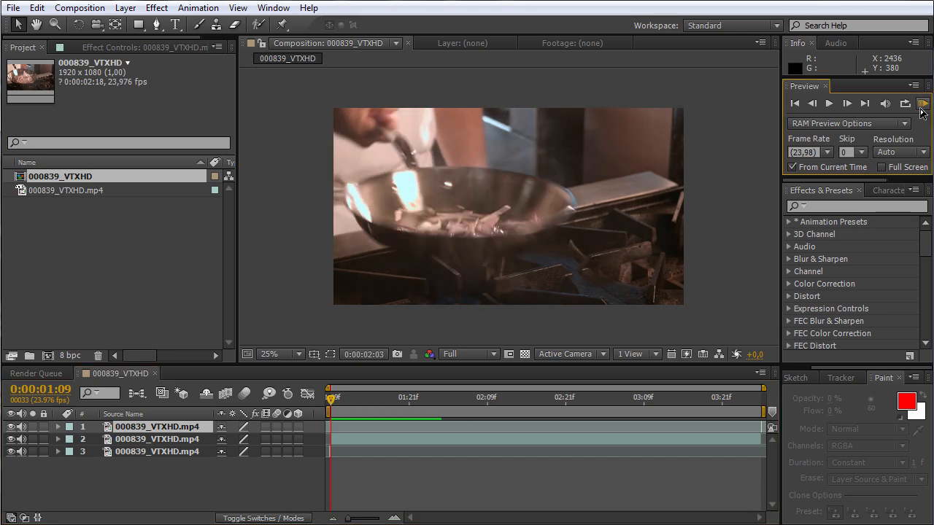
pyautogui.click(922, 102)
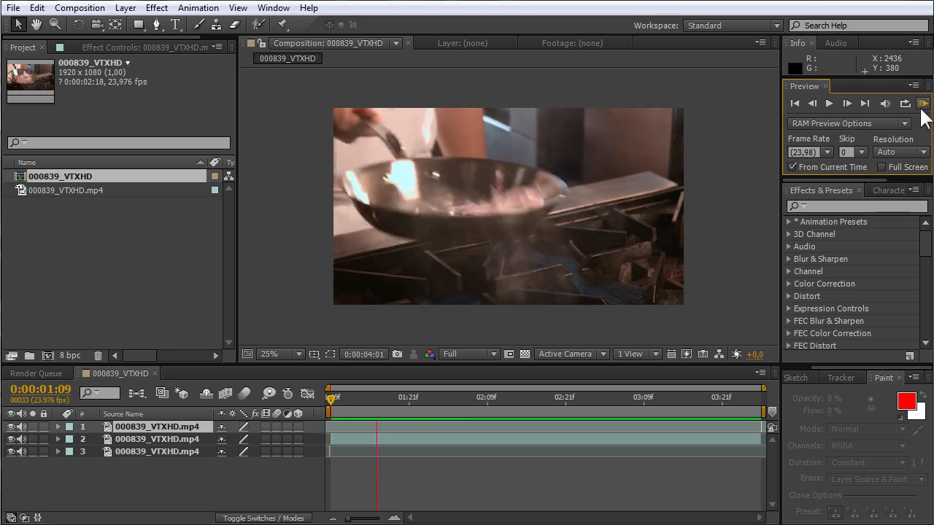